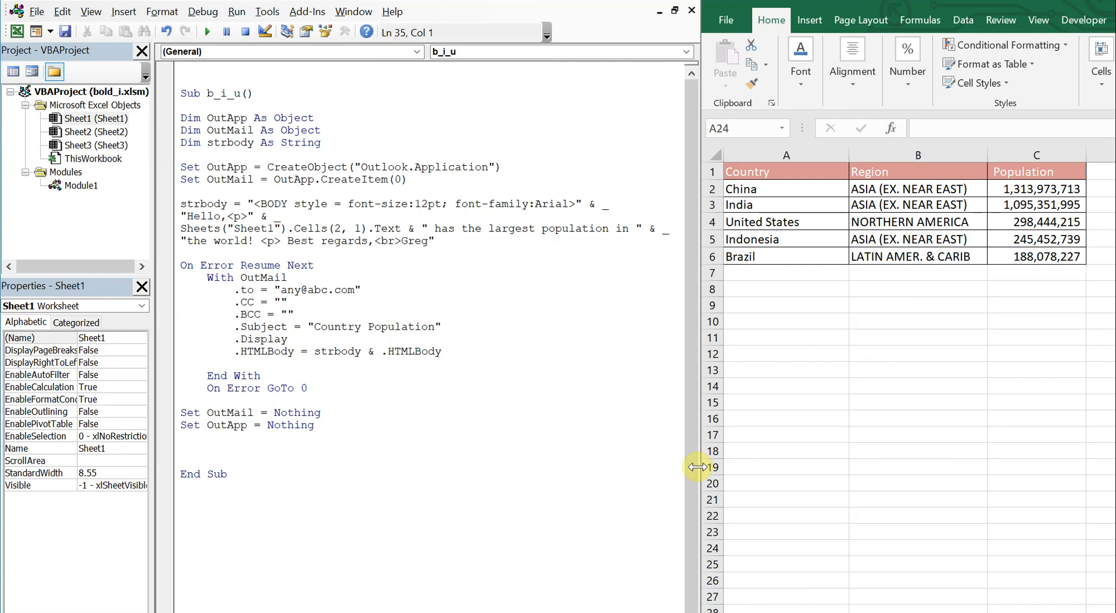
pyautogui.moveTo(577, 346)
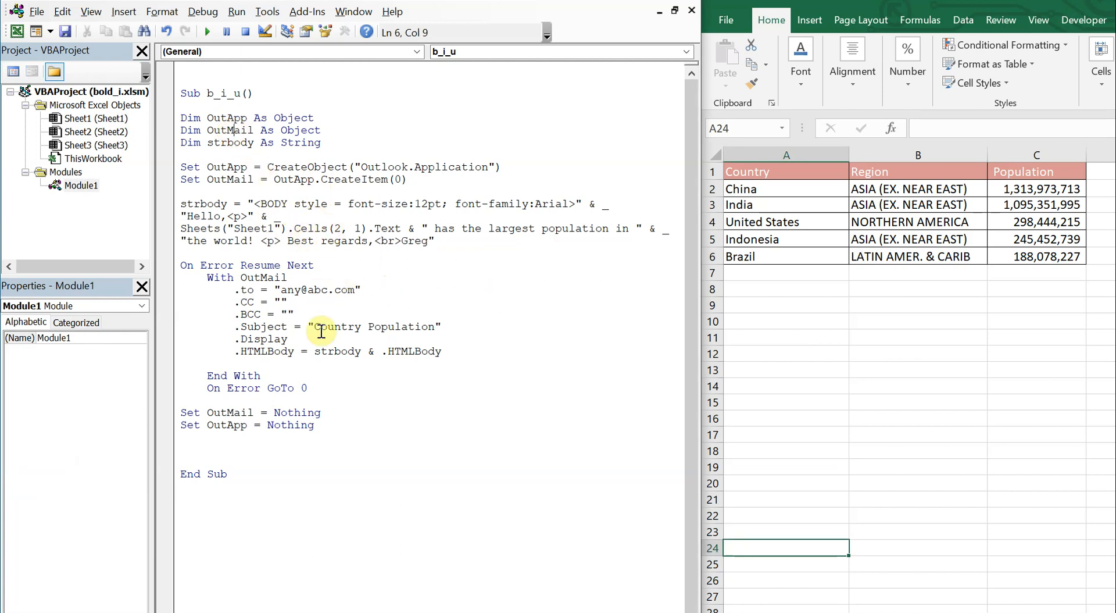
# - Run the email macro from the country-reading code line and close the generated email unsent
pyautogui.click(291, 228)
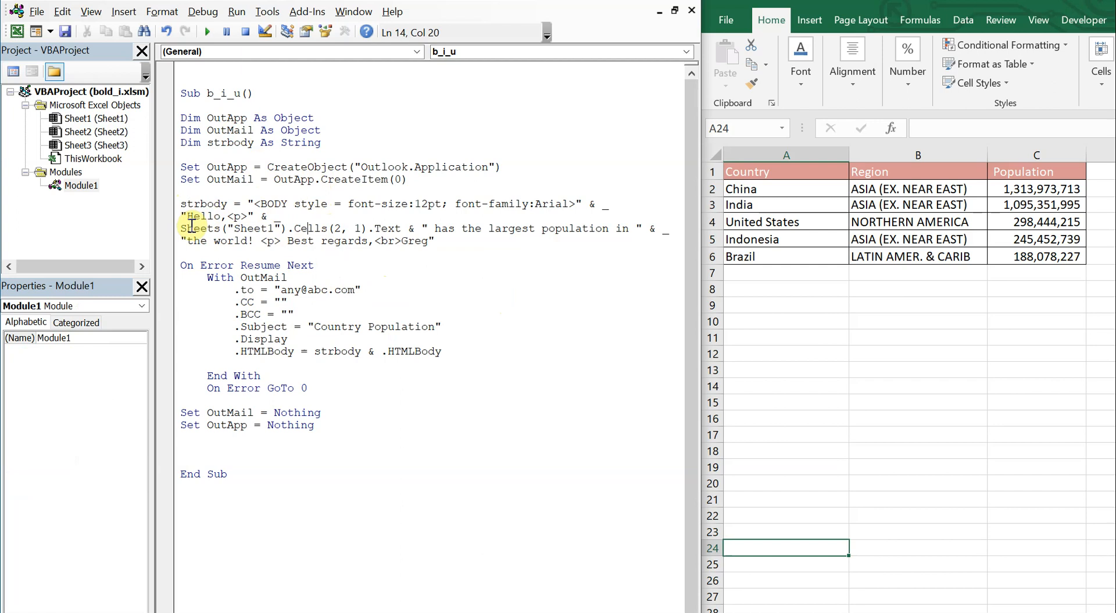
pyautogui.moveTo(319, 223)
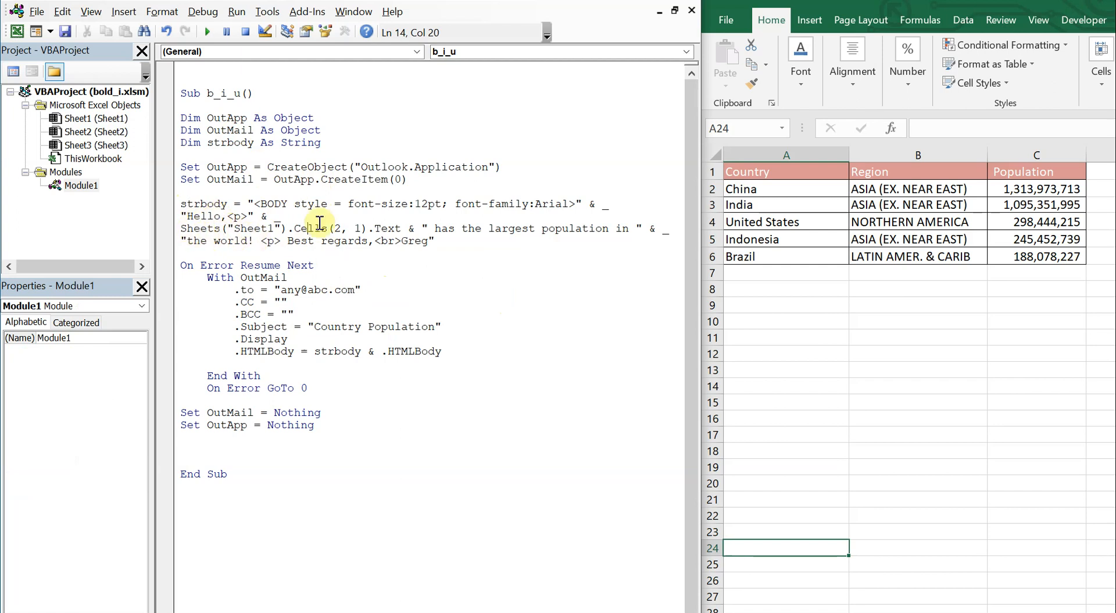
pyautogui.click(786, 188)
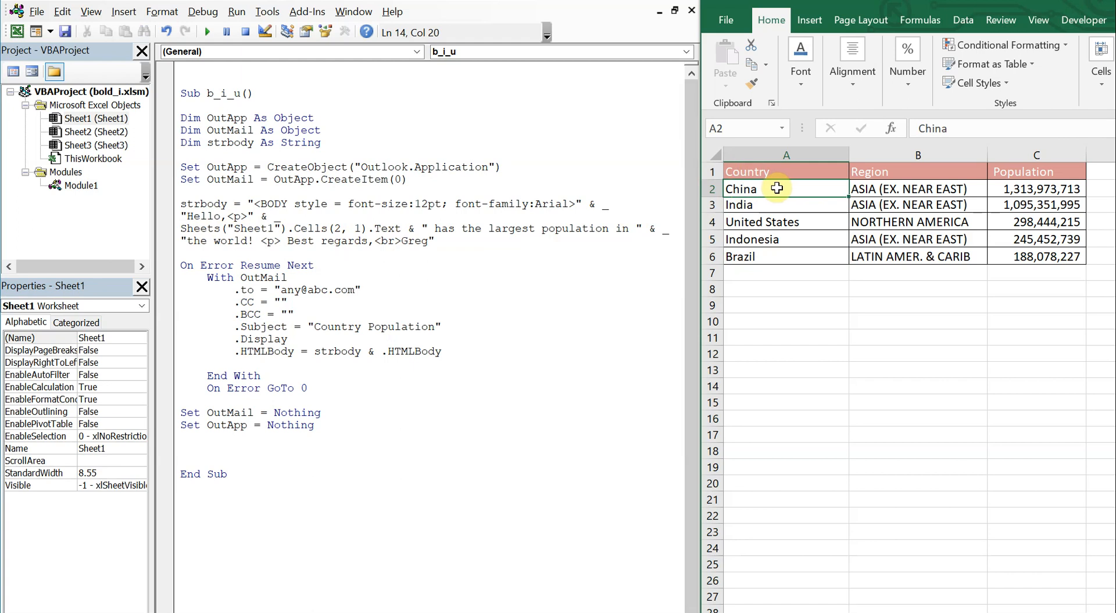
pyautogui.moveTo(426, 248)
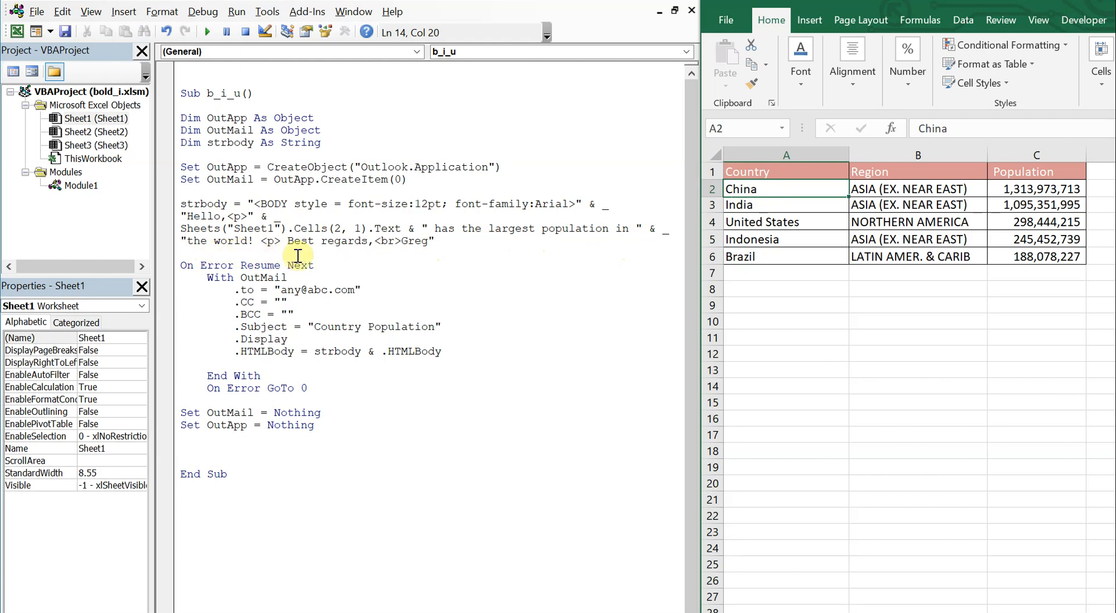
pyautogui.moveTo(366, 288)
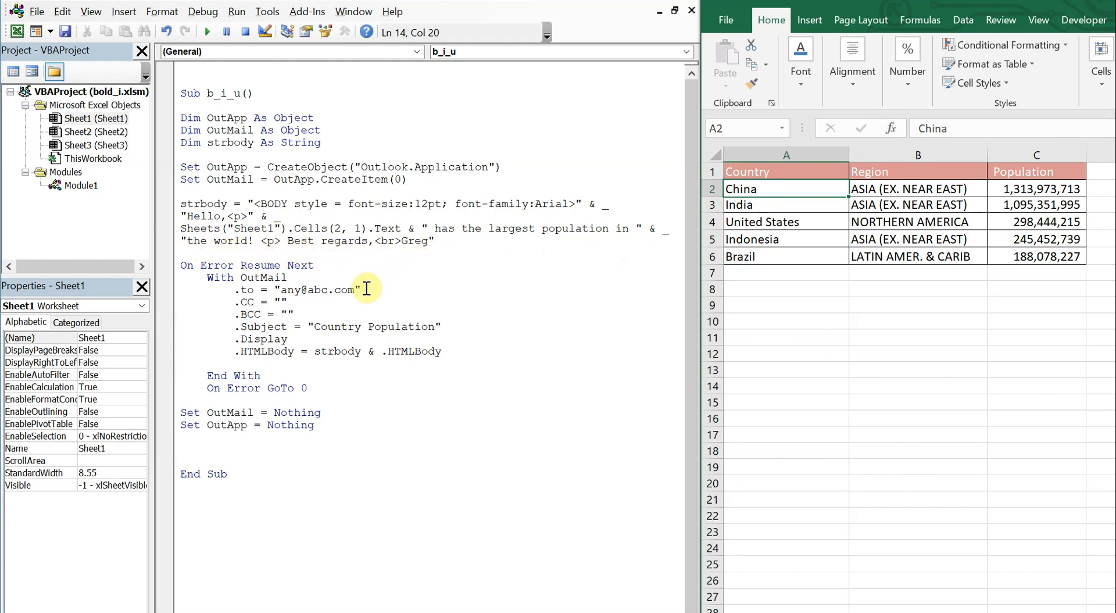
pyautogui.moveTo(335, 298)
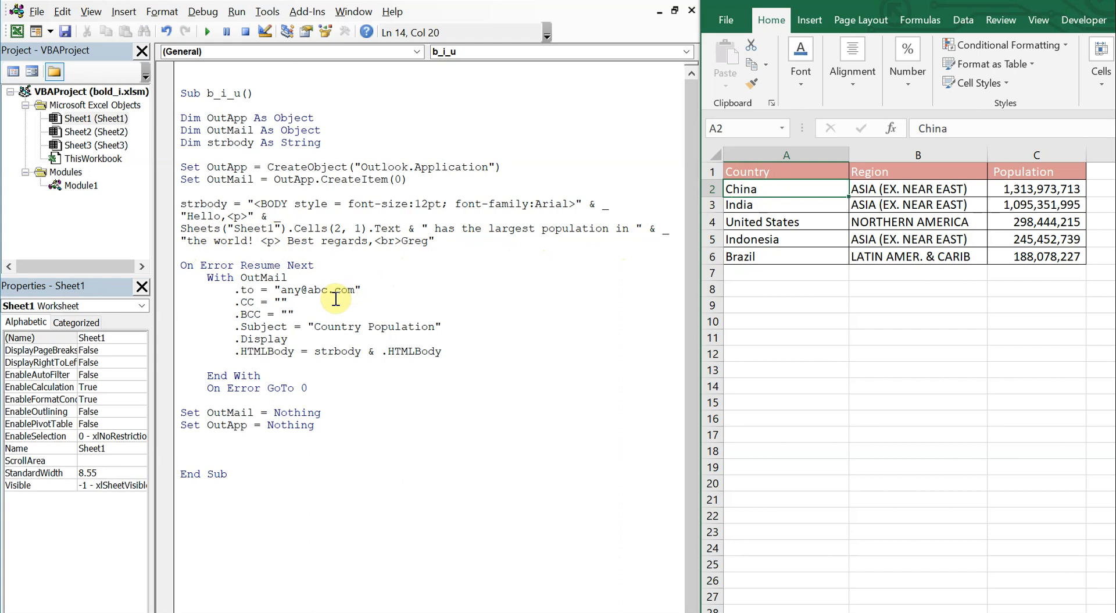
pyautogui.moveTo(207, 33)
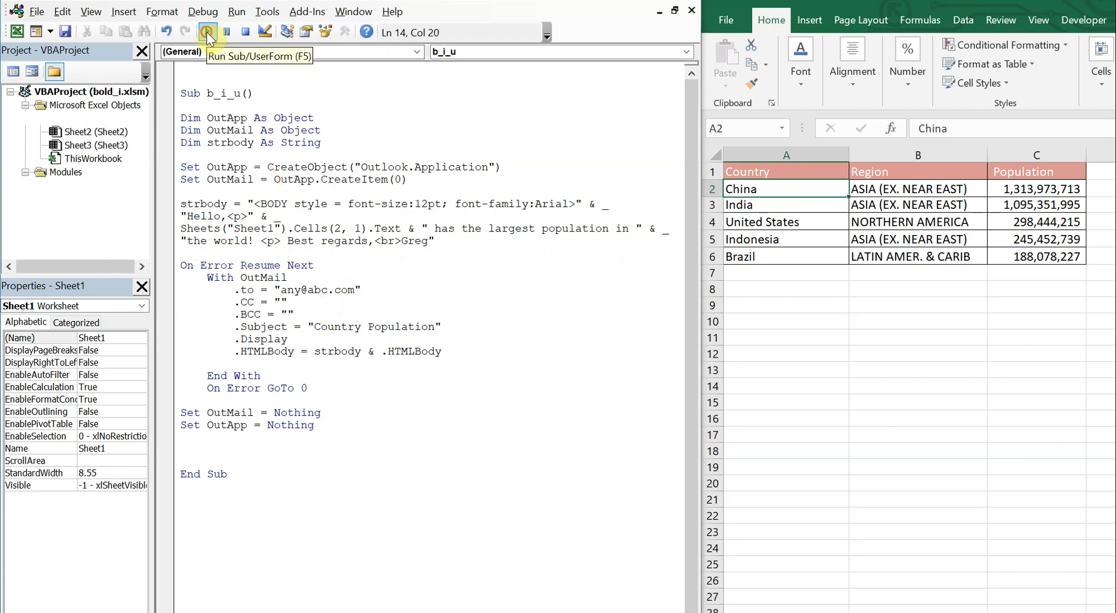
pyautogui.click(207, 31)
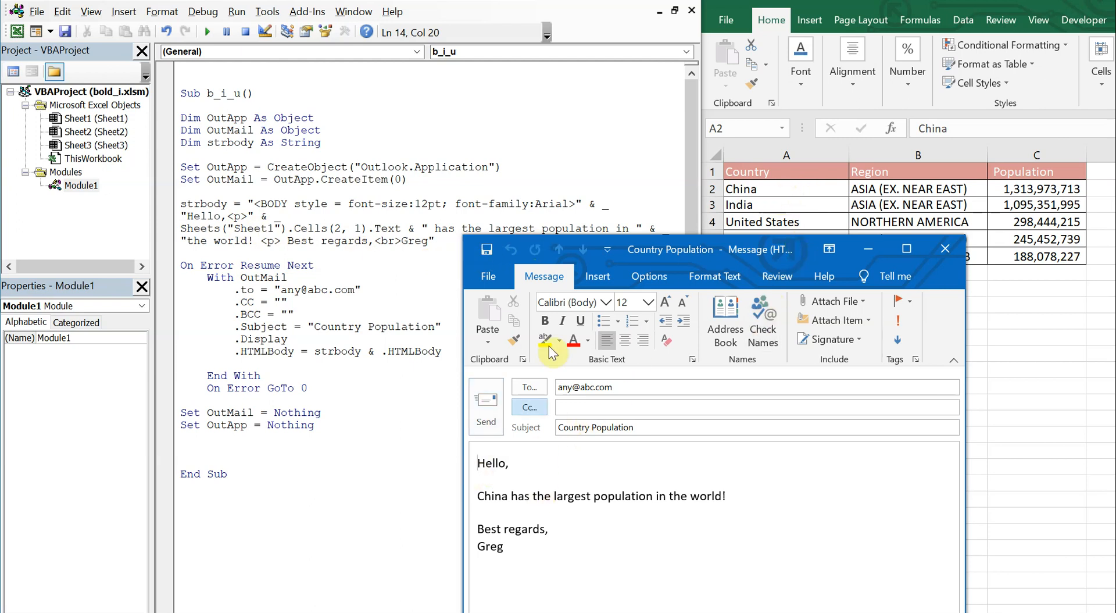
pyautogui.moveTo(607, 520)
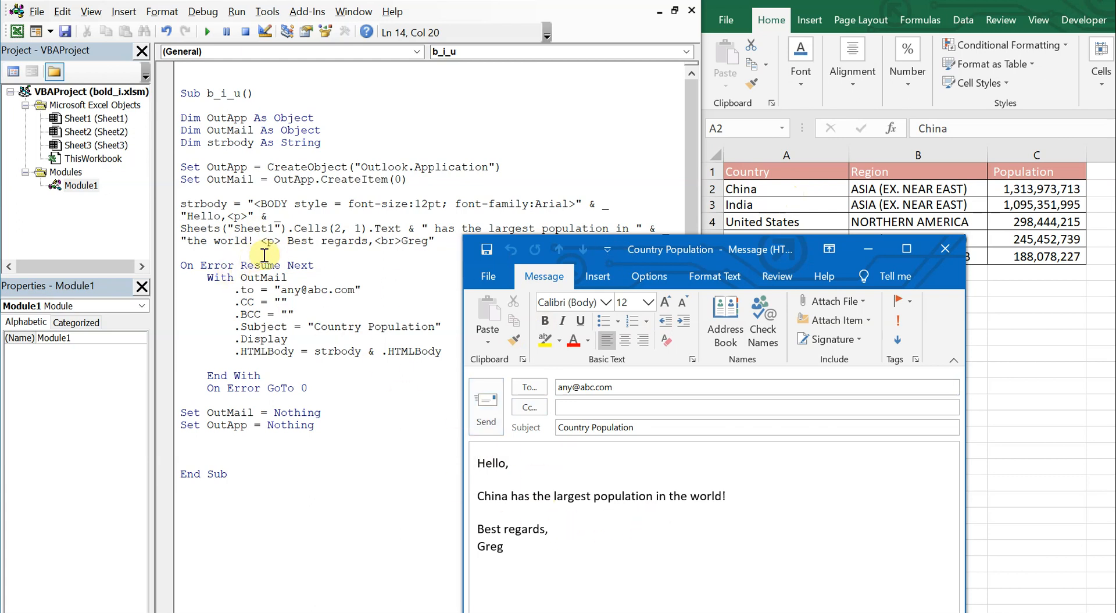
pyautogui.moveTo(395, 280)
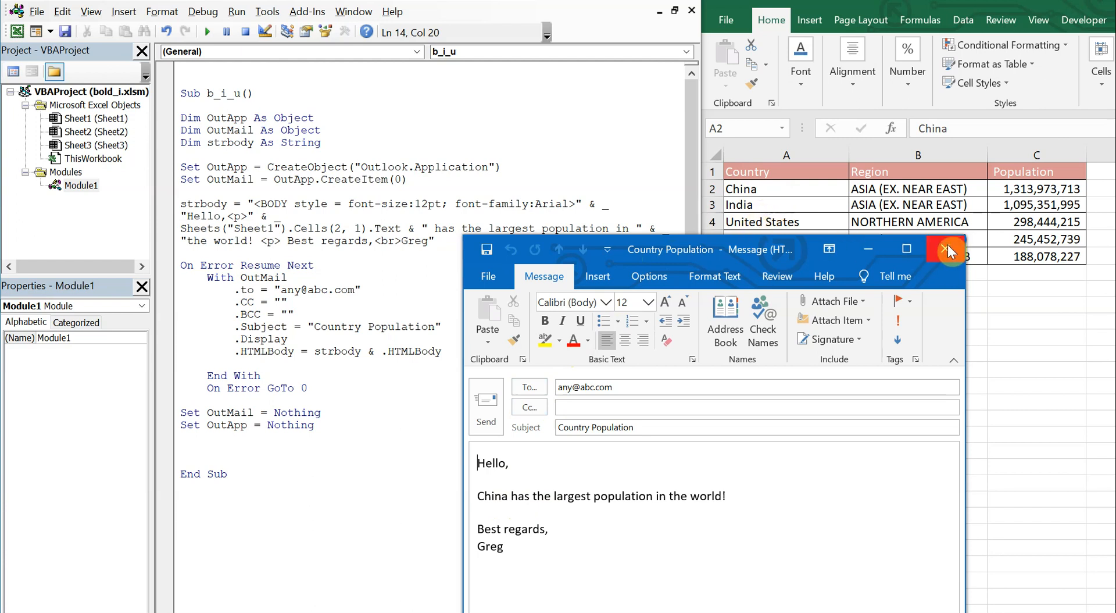
pyautogui.click(947, 248)
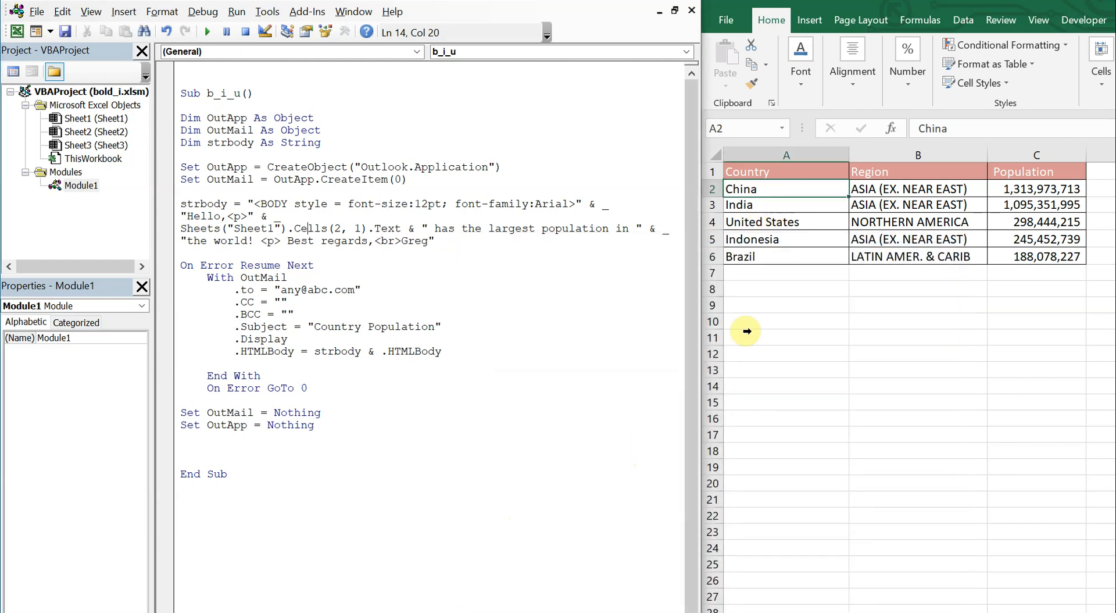
# - Format China in cell A2 as bold, italic and underlined, then reselect it
pyautogui.click(97, 118)
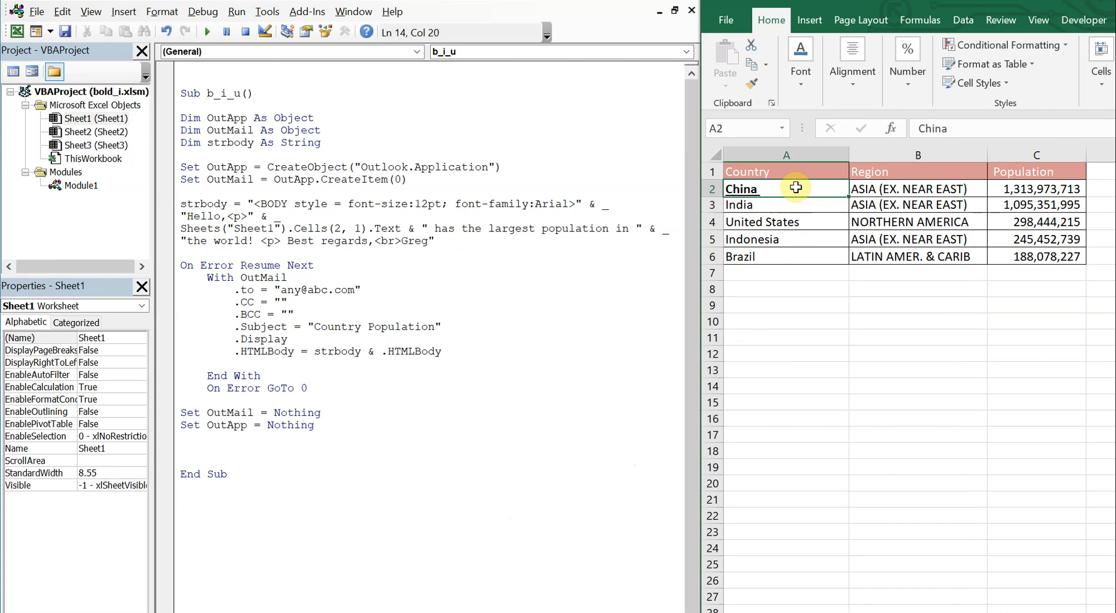
pyautogui.click(786, 205)
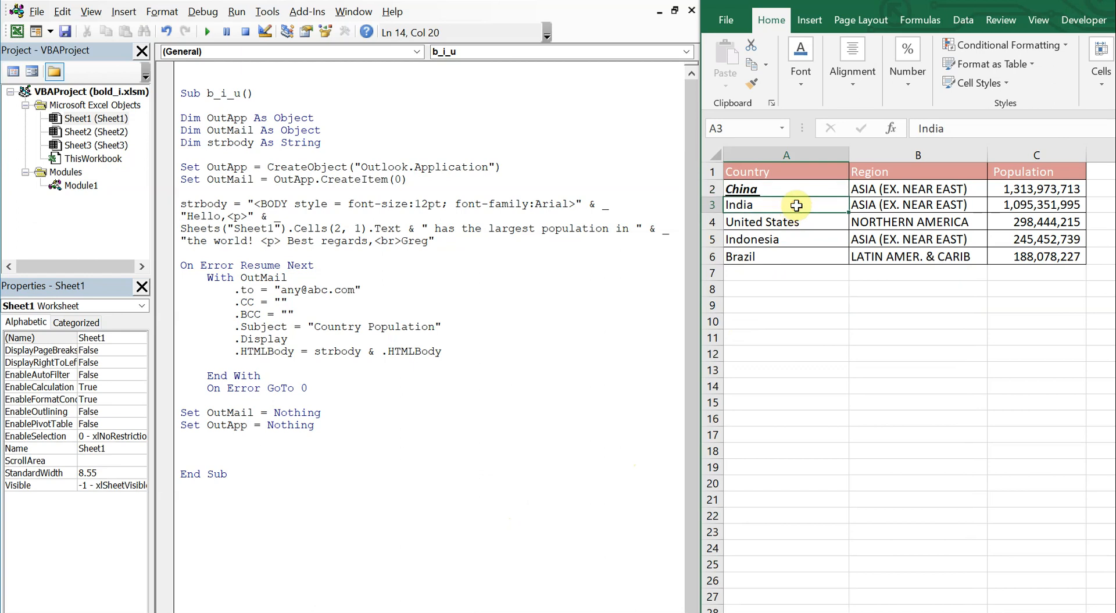
pyautogui.click(742, 188)
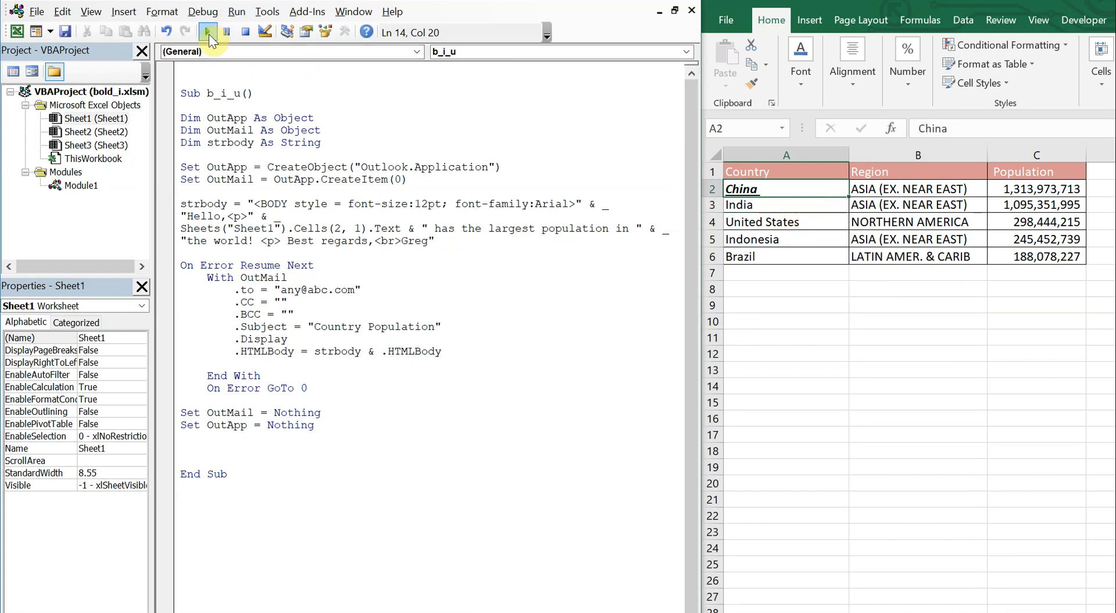
# - Re-run the macro to get an Outlook draft where China is still plain text, then return to the code
pyautogui.click(207, 32)
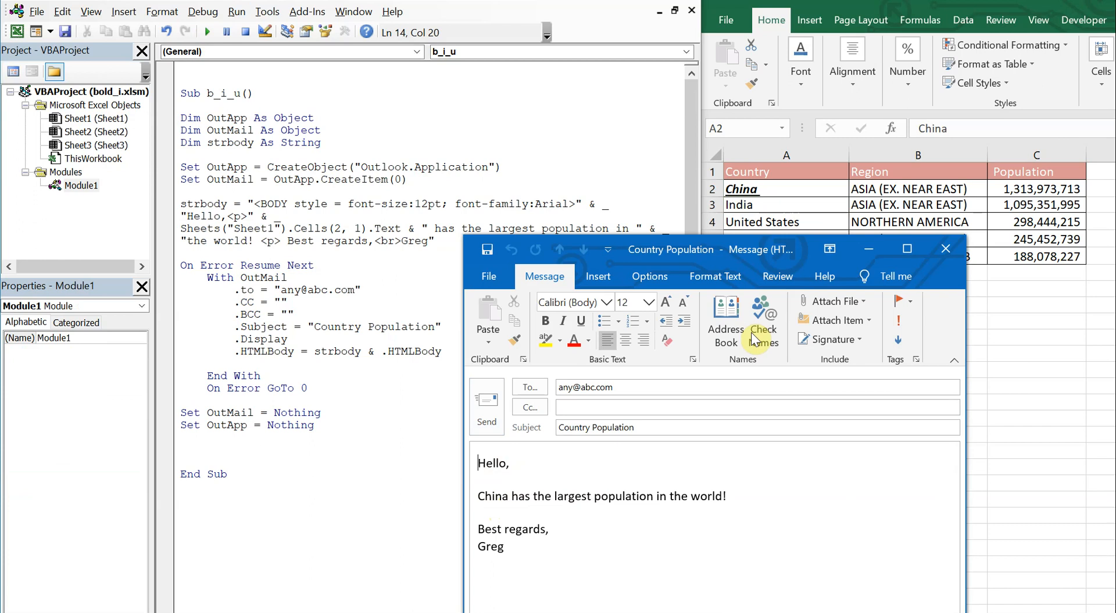
pyautogui.moveTo(767, 198)
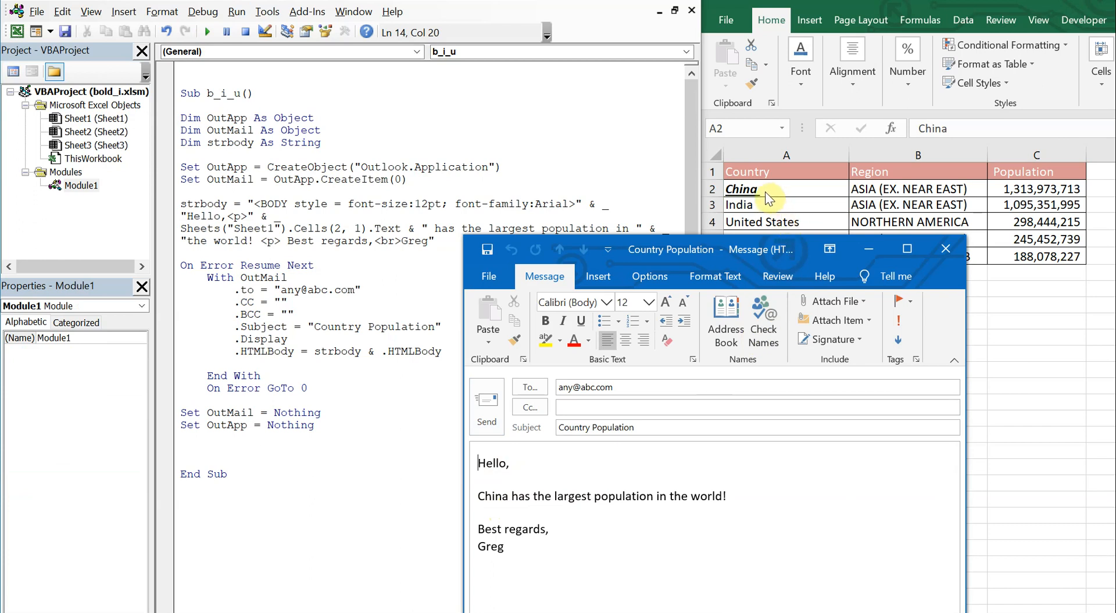
pyautogui.moveTo(677, 207)
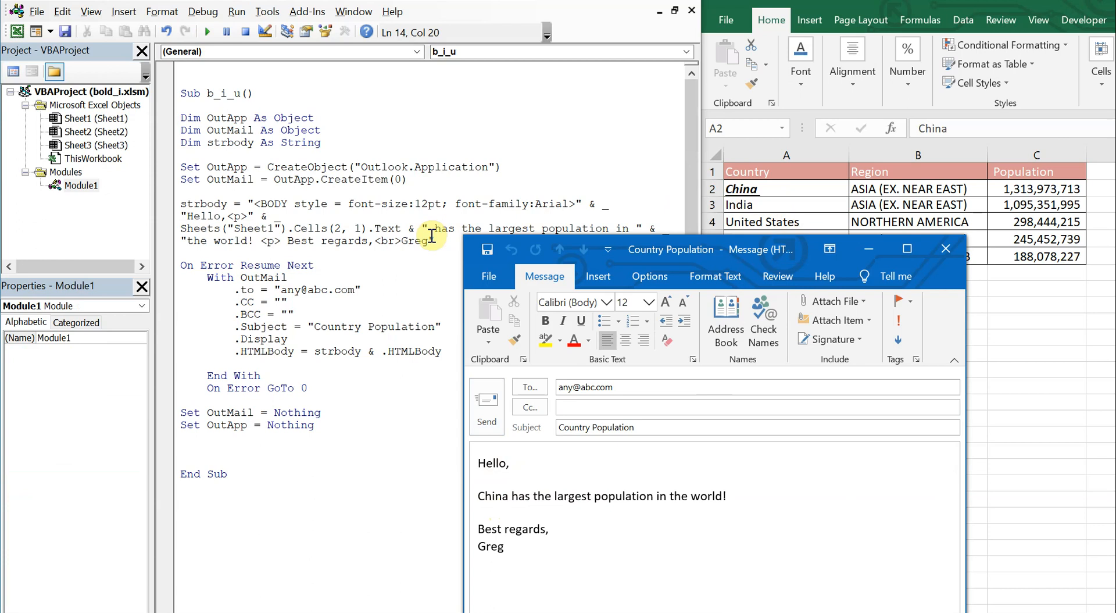
pyautogui.click(786, 189)
pyautogui.write('<b>')
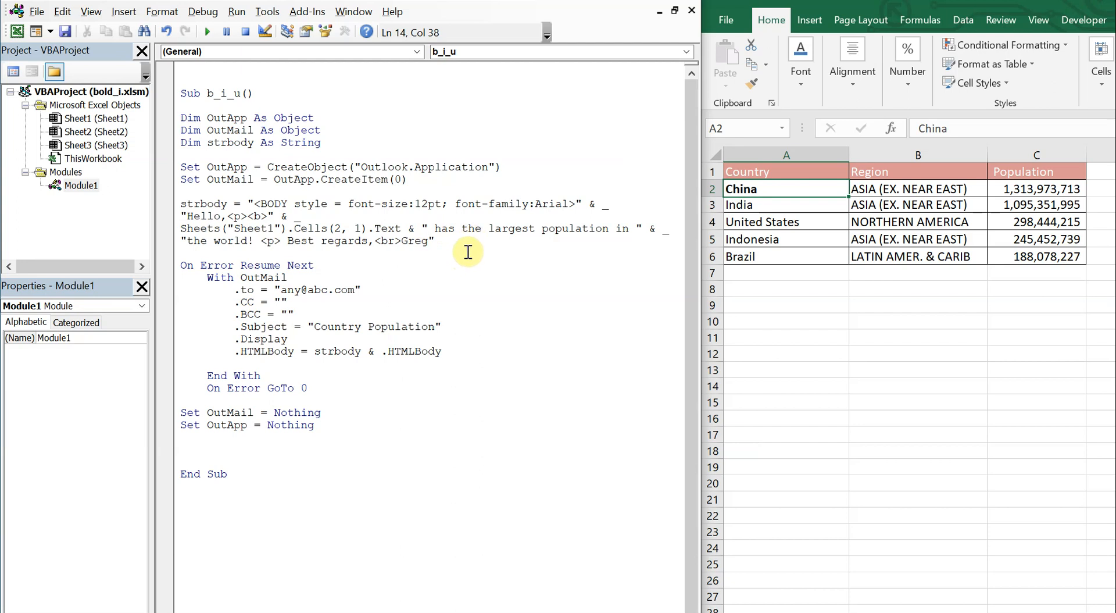
# - Close the bold tag with </b> after Cells(2, 1).Text in the strbody string
pyautogui.write('<')
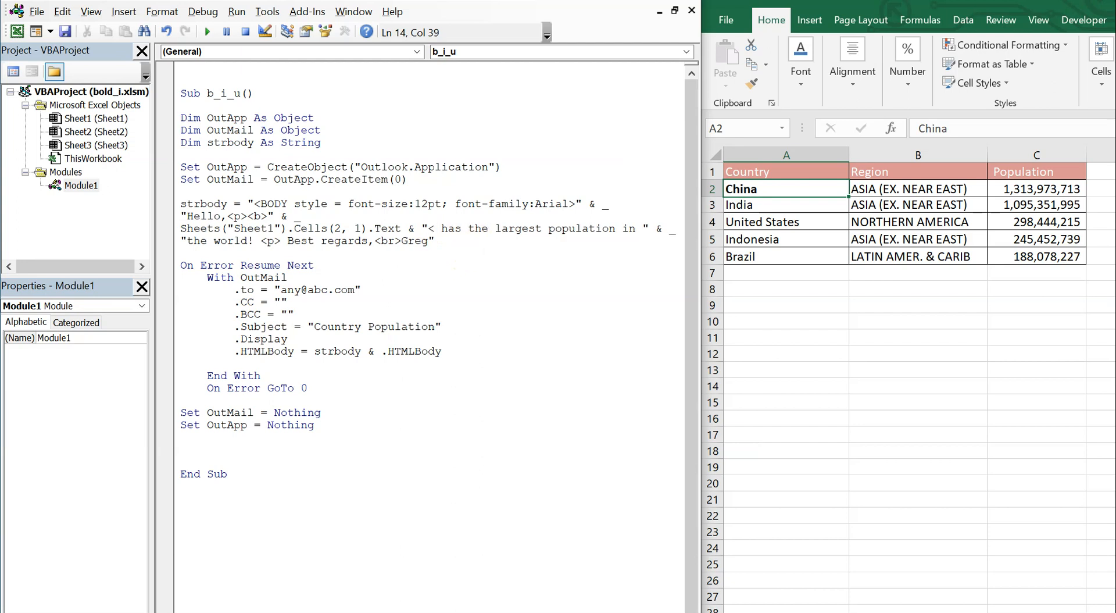
pyautogui.write('/')
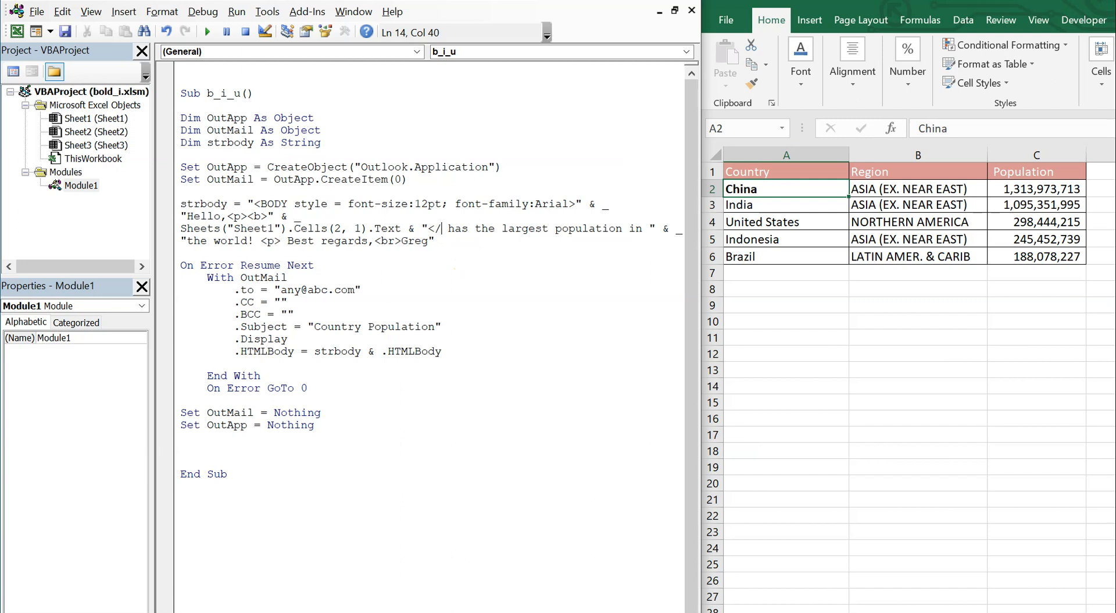
pyautogui.write('b>')
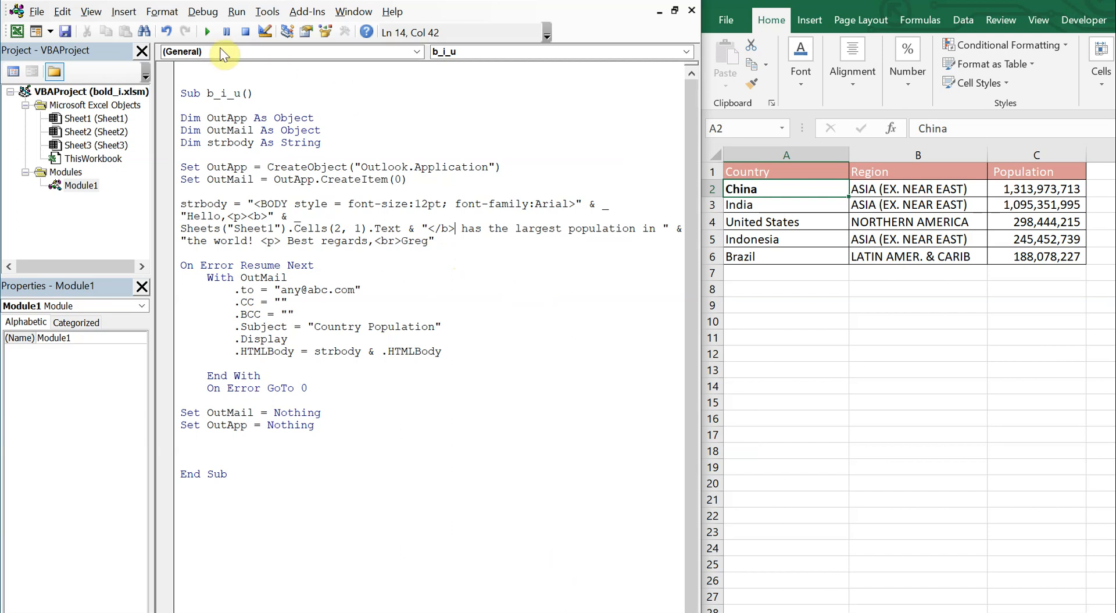
# - Check India and China in the Country column, then return to the macro code
pyautogui.click(765, 205)
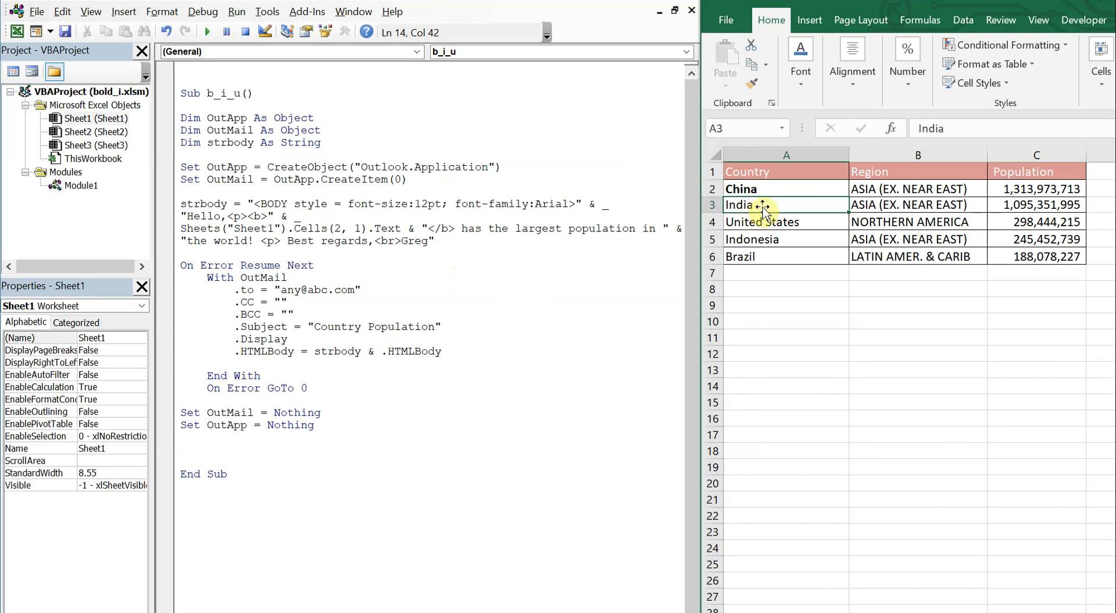
pyautogui.click(786, 188)
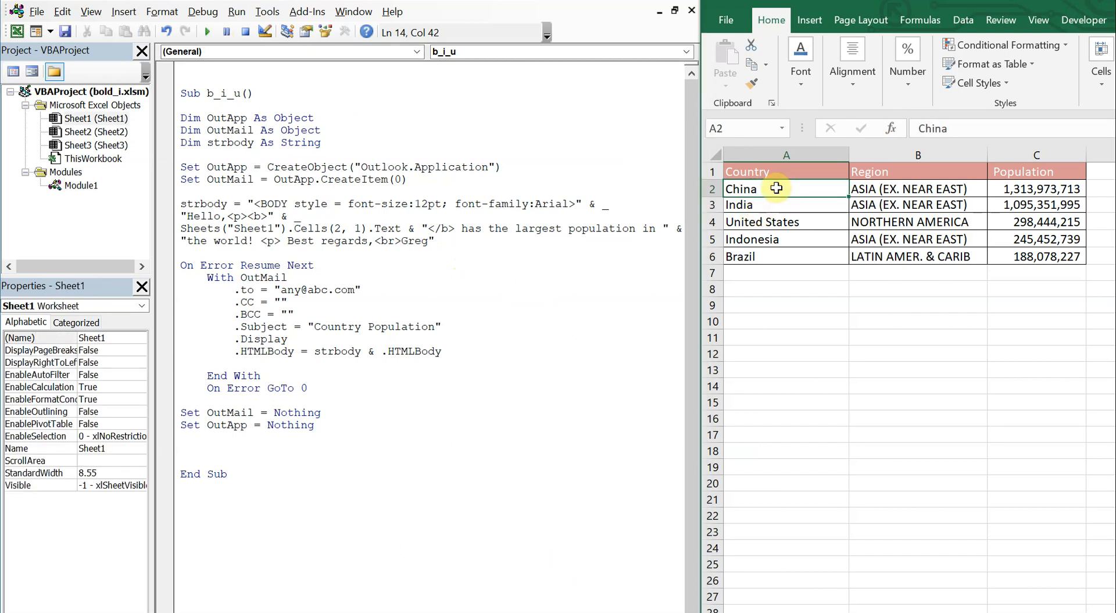
pyautogui.click(207, 31)
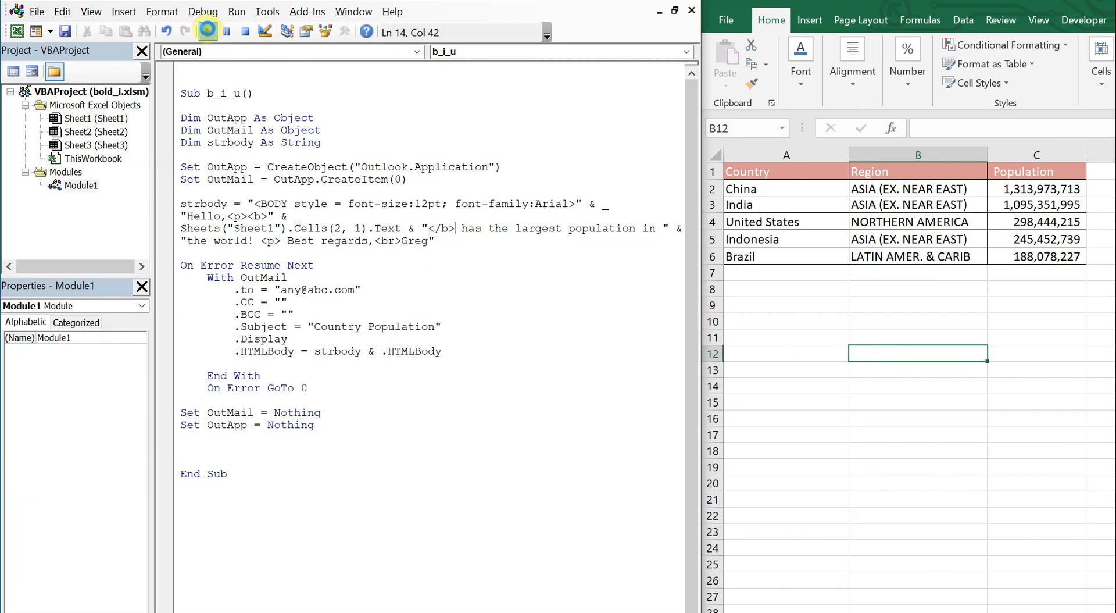
# - Run the macro to get an Outlook draft with China in bold and move it aside
pyautogui.click(207, 31)
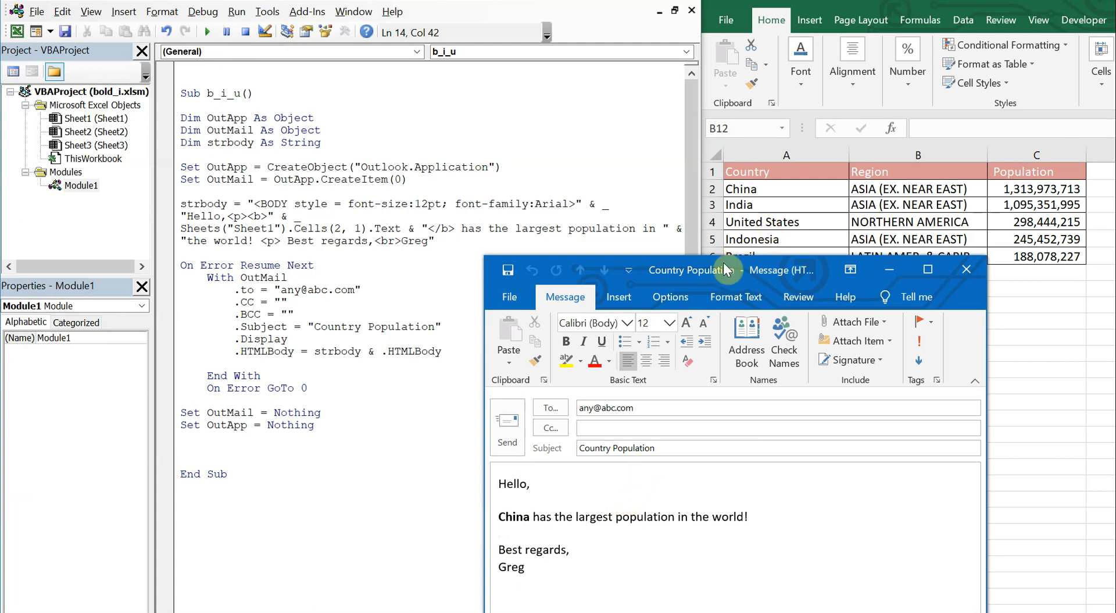
pyautogui.moveTo(690, 269); pyautogui.dragTo(844, 236)
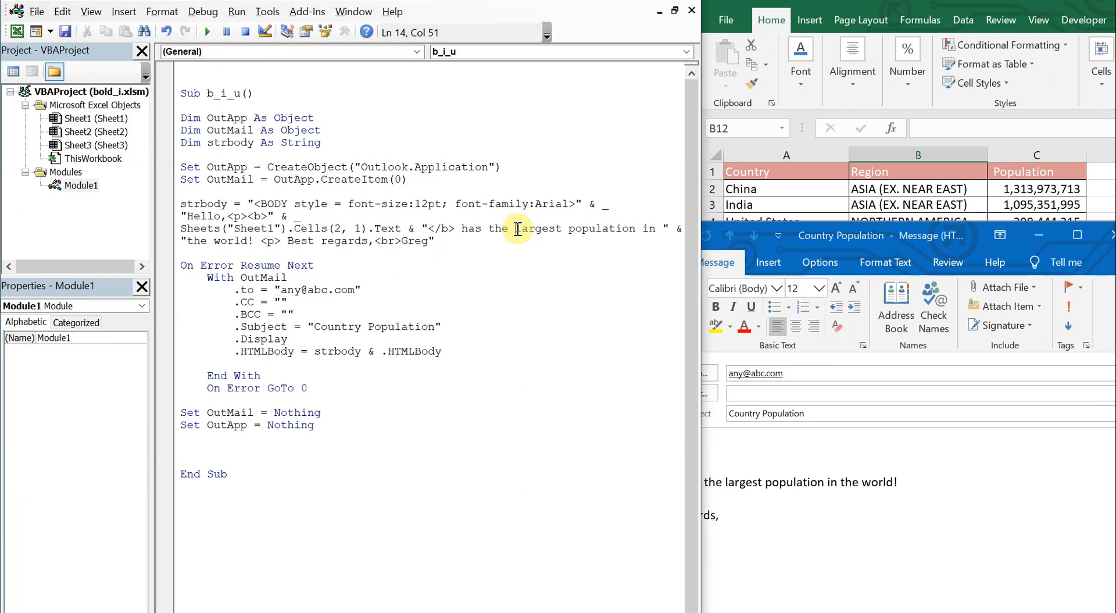
# - Wrap the word largest with <i> and </i> in the strbody line
pyautogui.write('<i>')
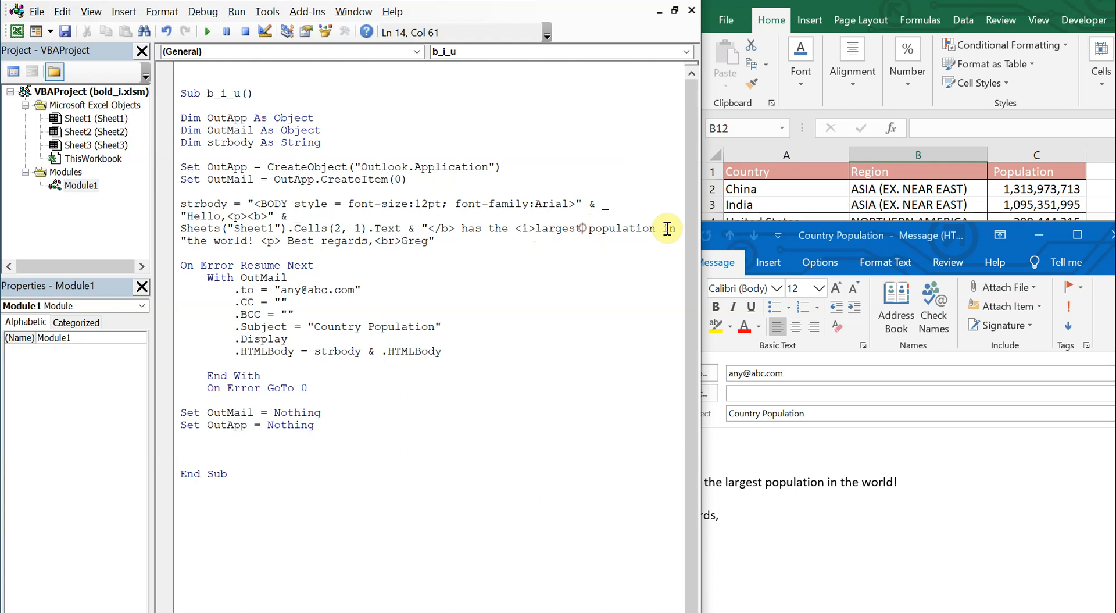
pyautogui.write('<')
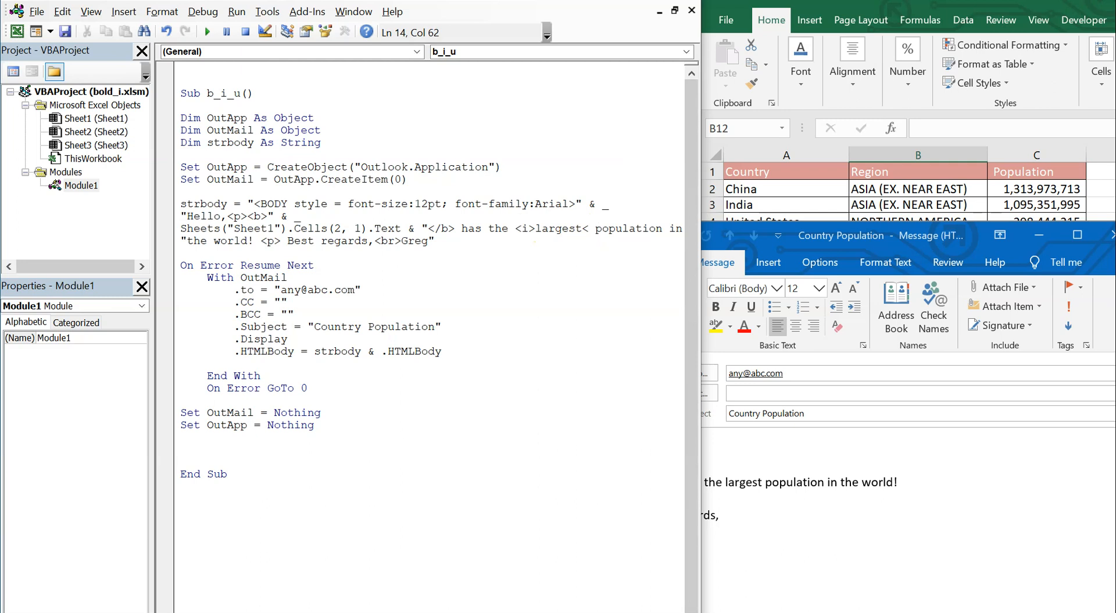
pyautogui.write('/i>')
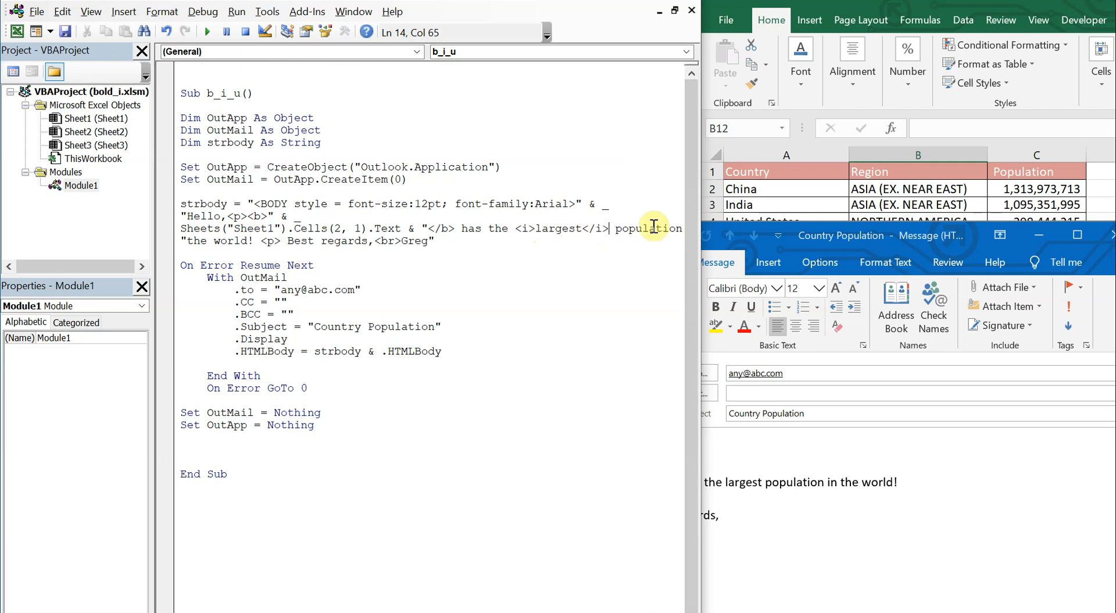
pyautogui.moveTo(1090, 145)
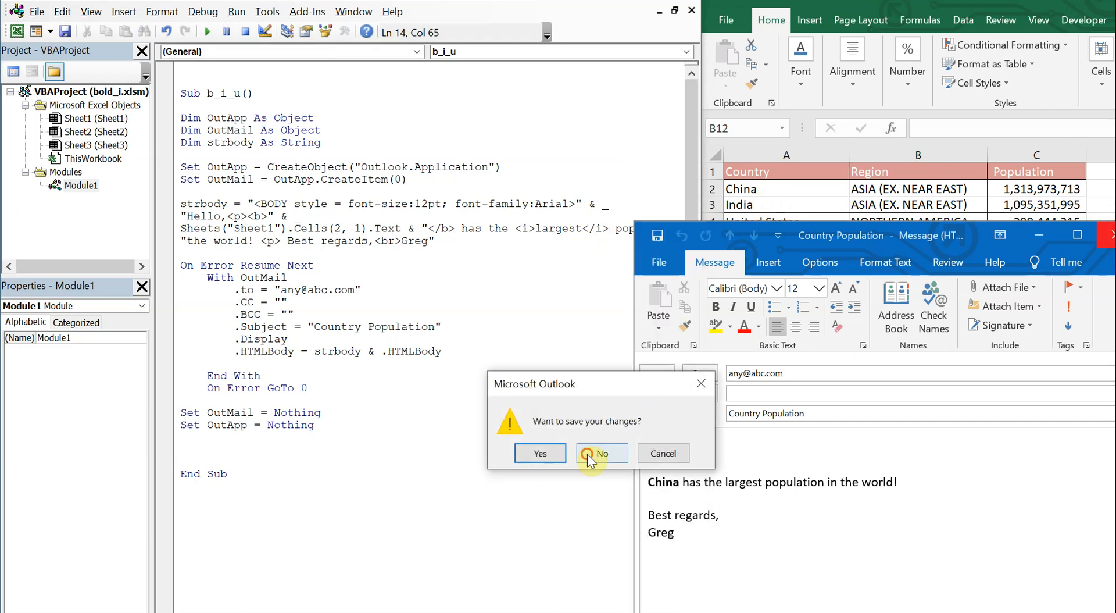
# - Discard the old draft without saving so the new email shows largest in italics
pyautogui.click(601, 454)
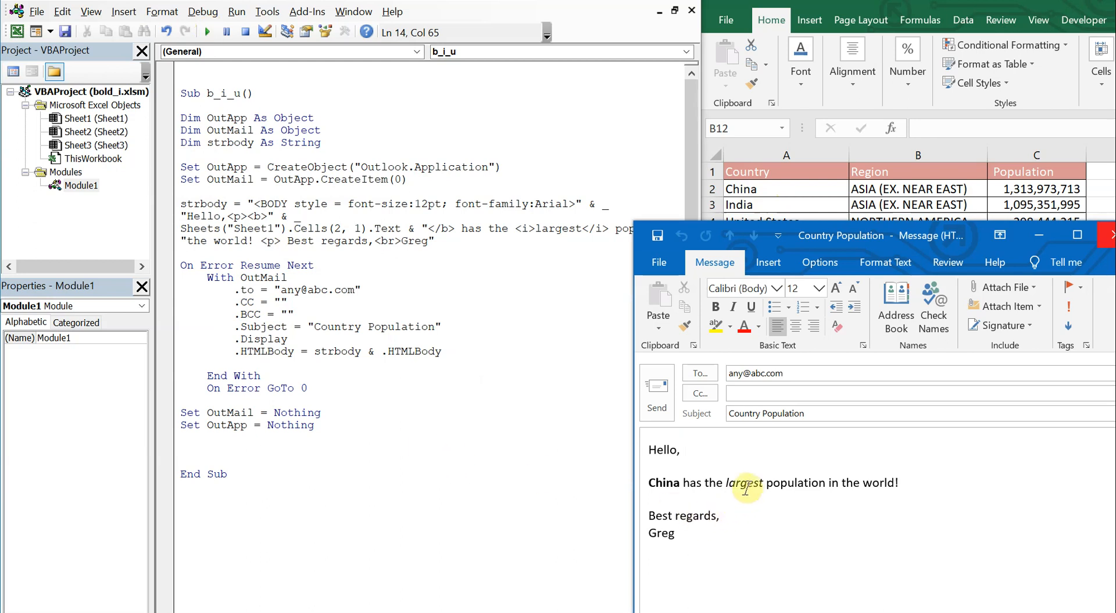
pyautogui.moveTo(583, 354)
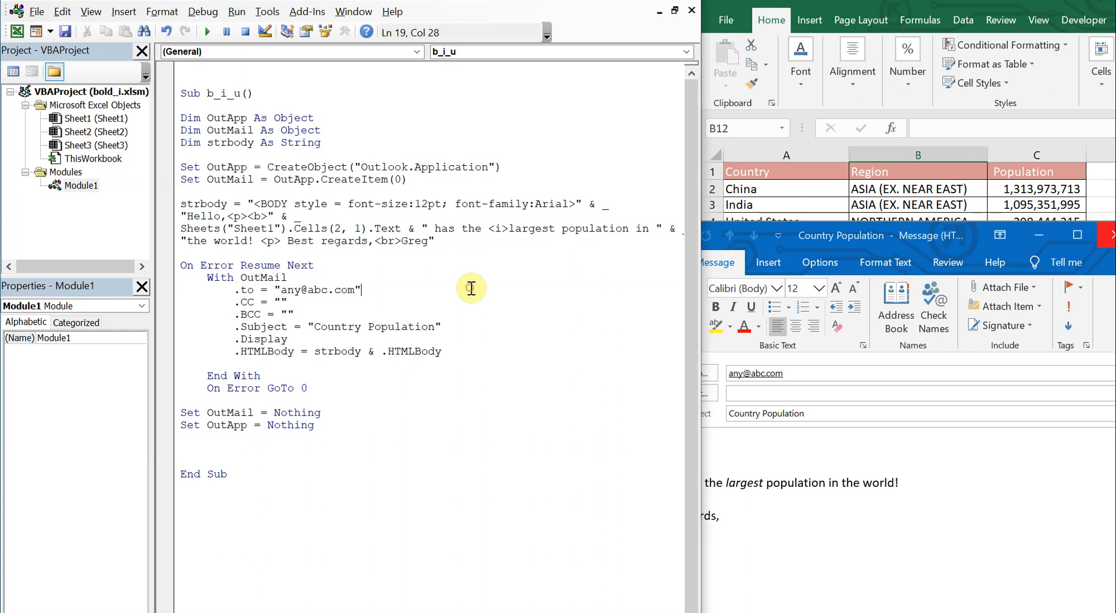
# - Close and discard the open email so the macro can rerun without closing tags
pyautogui.click(1103, 234)
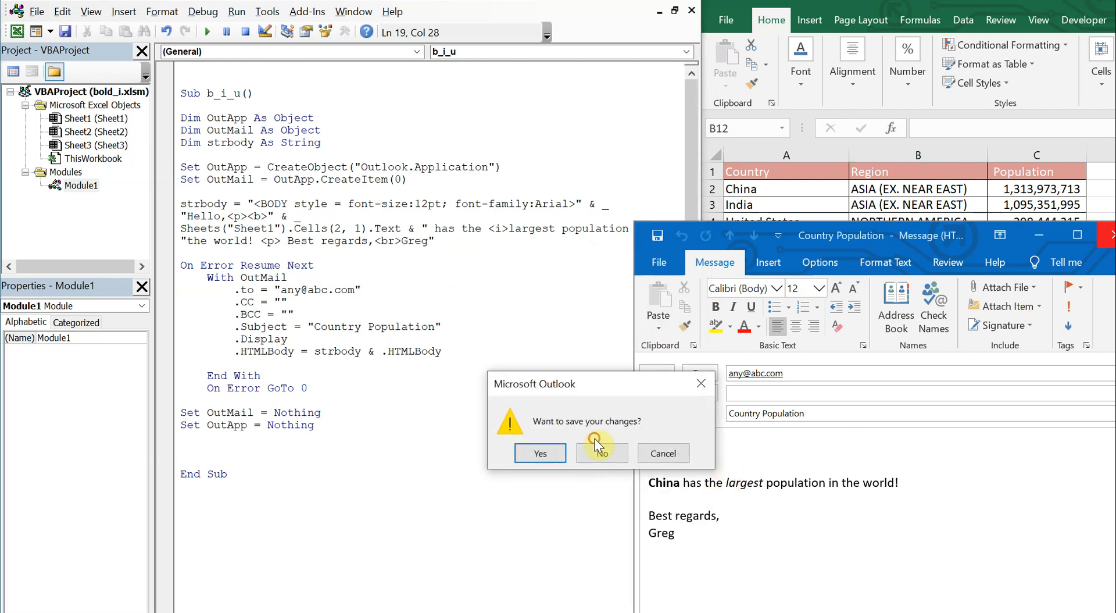
pyautogui.click(600, 453)
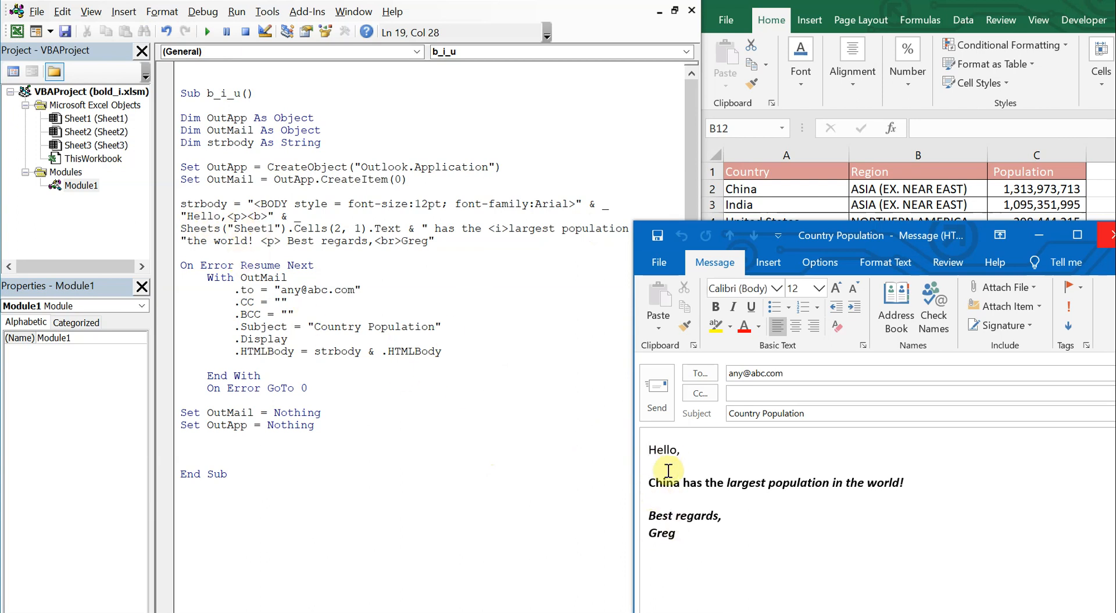
pyautogui.moveTo(265, 241)
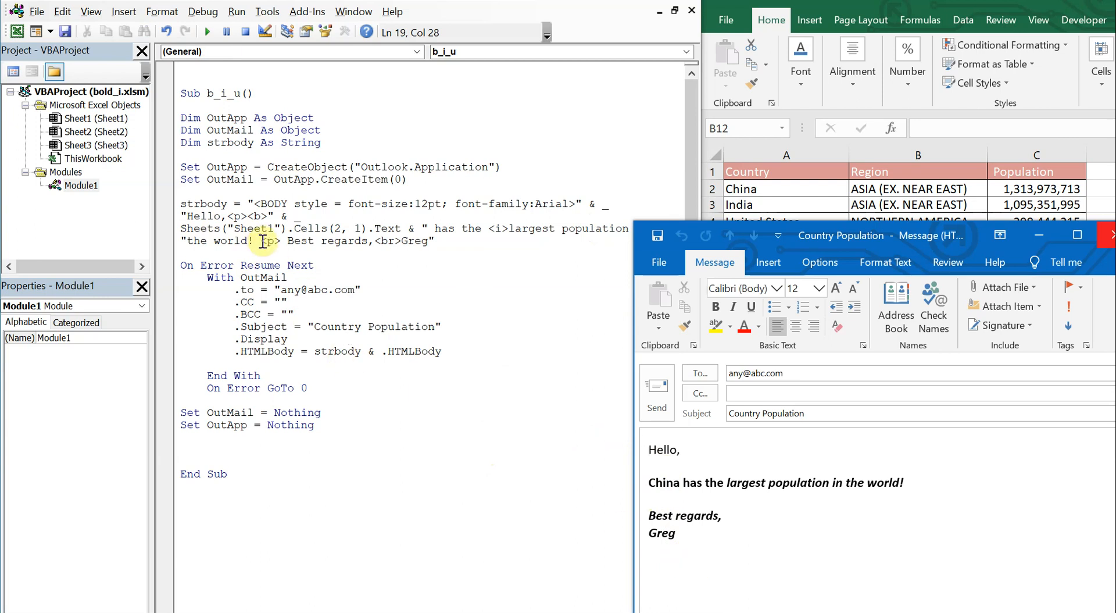
pyautogui.moveTo(516, 237)
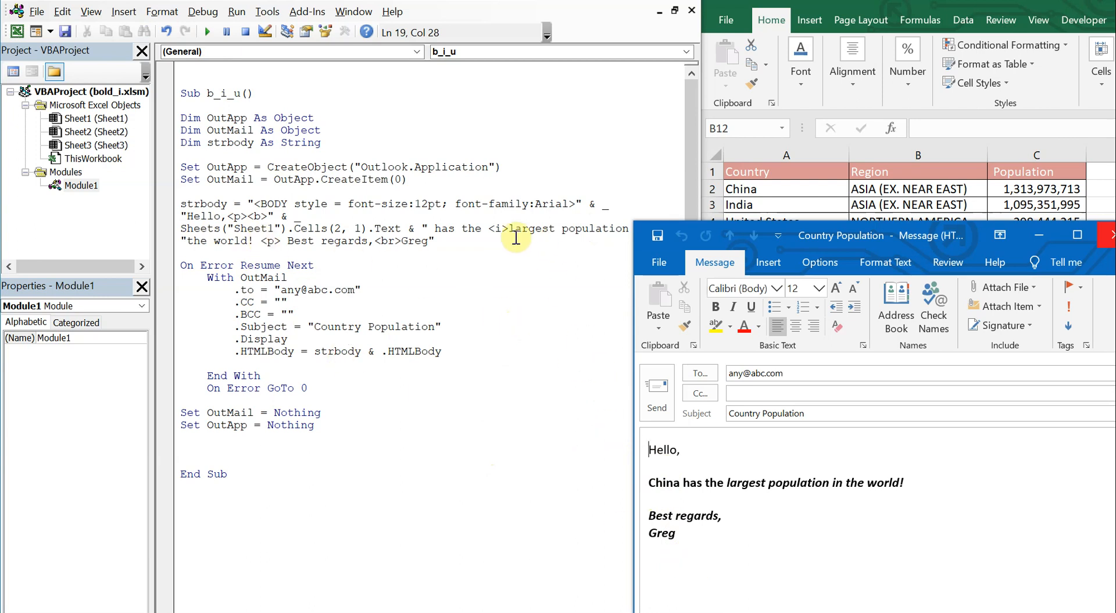
pyautogui.moveTo(693, 503)
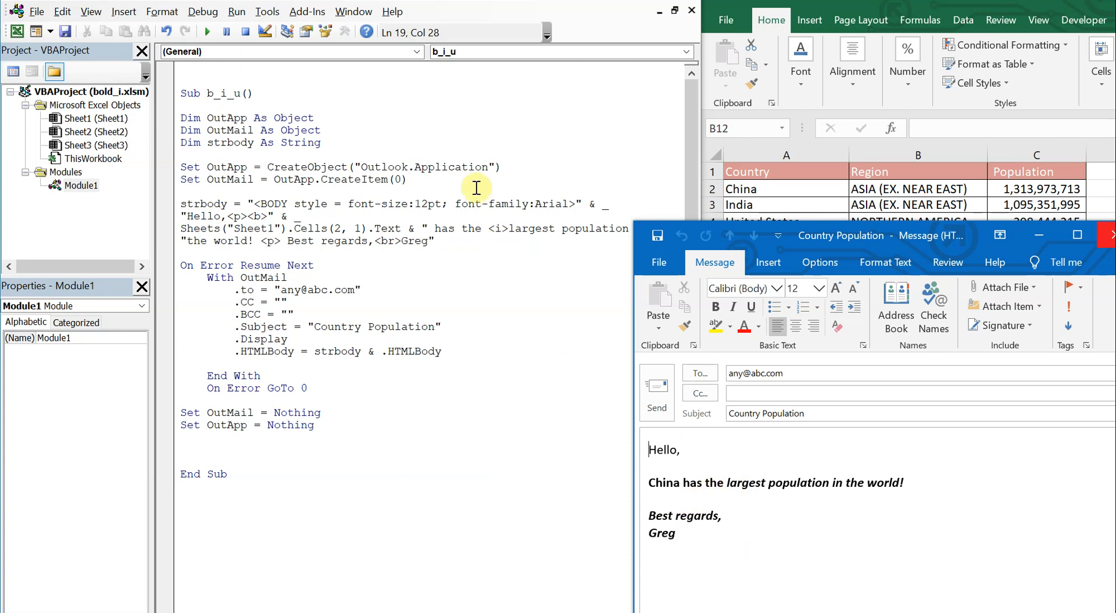
pyautogui.moveTo(404, 199)
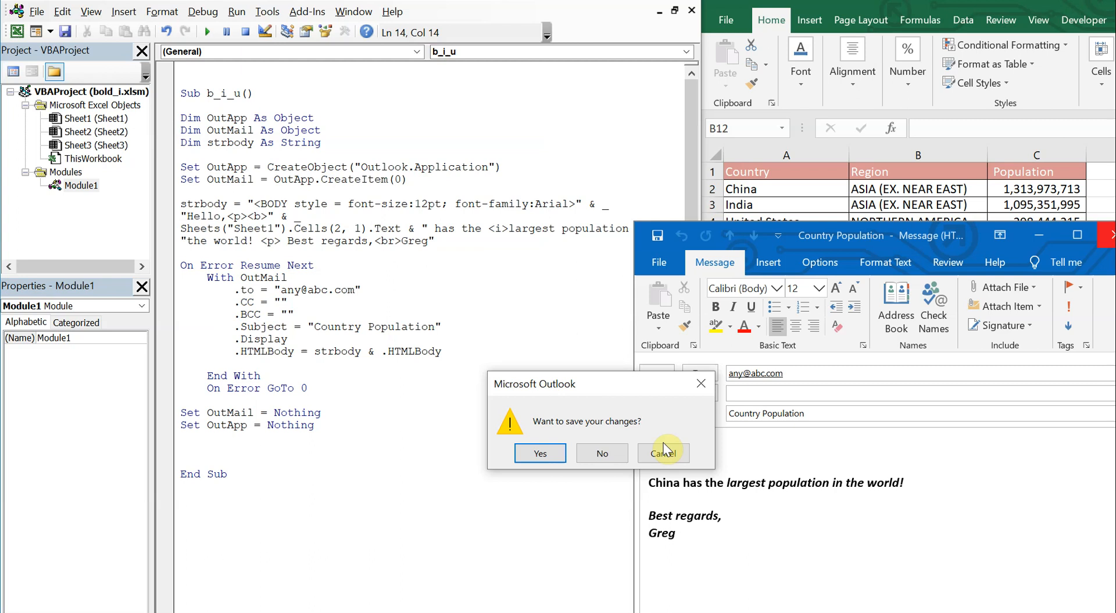
# - Discard the draft, restore </b> after the country, re-close largest and wrap world in <u></u>
pyautogui.click(600, 453)
pyautogui.write('<')
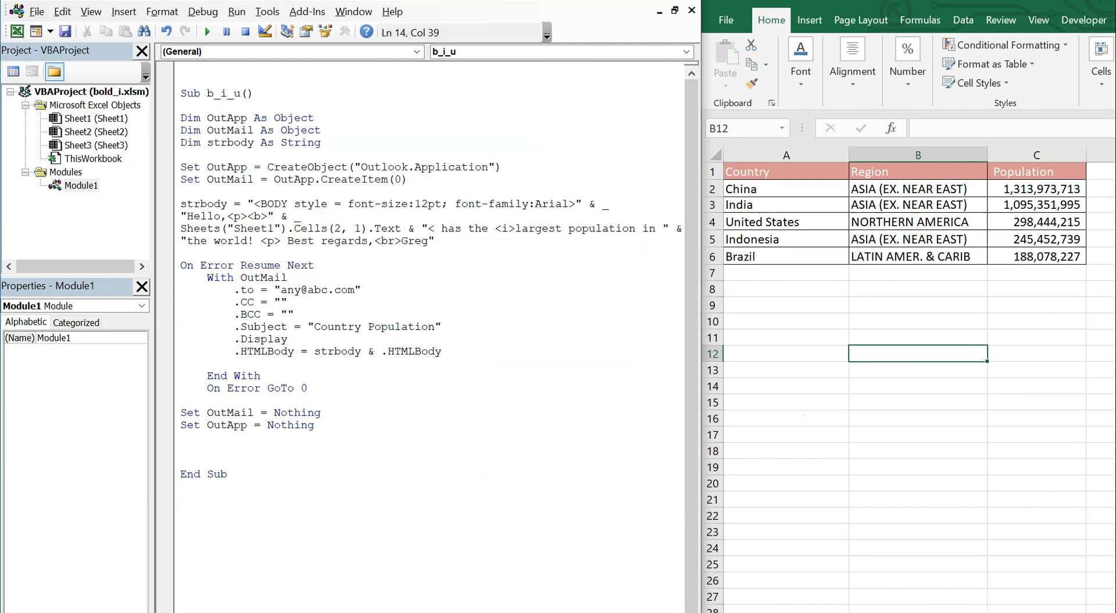
pyautogui.write('/b>')
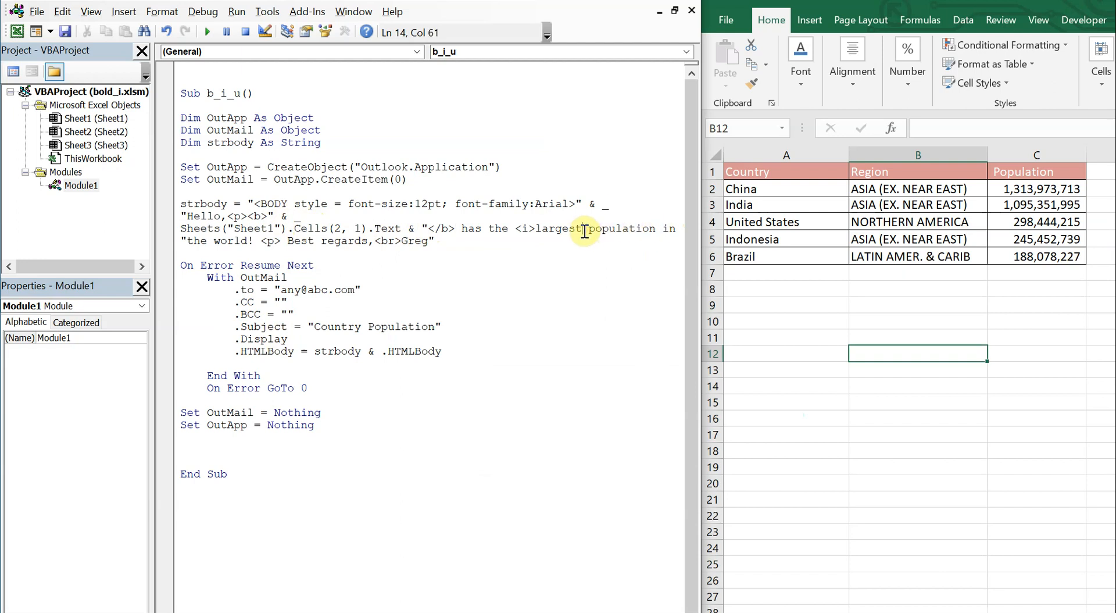
pyautogui.write('<u>')
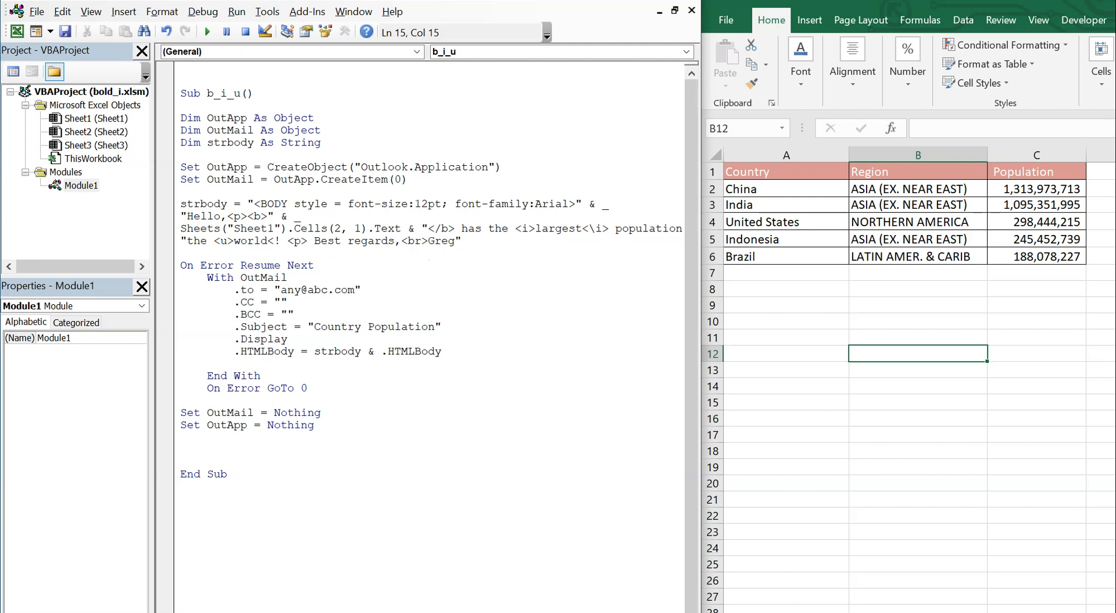
pyautogui.write('/u>')
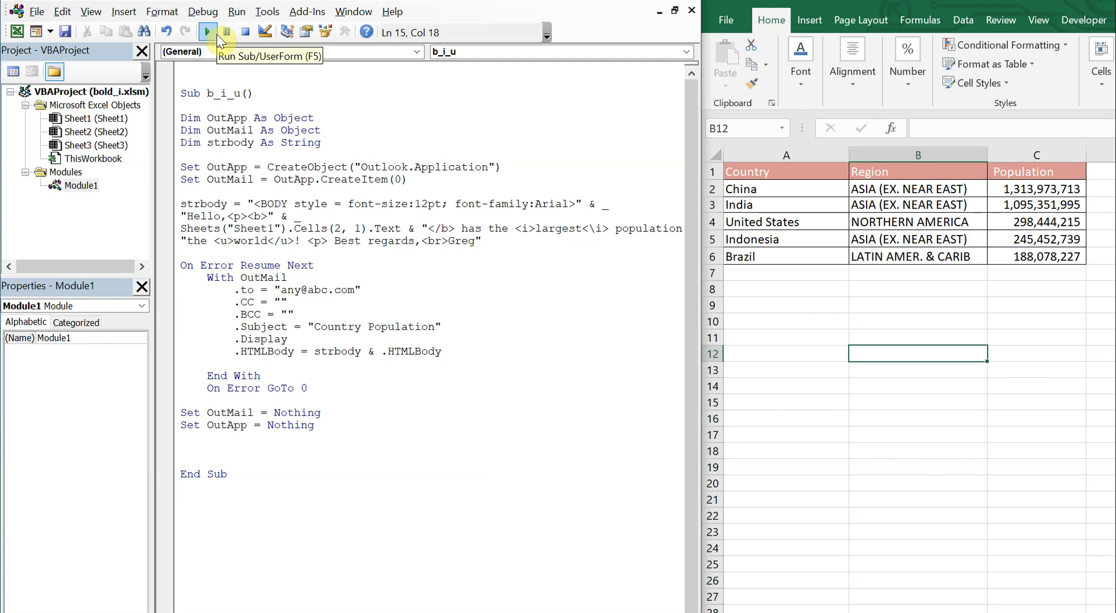
# - Run the macro to produce the email with China bold, largest italic and world underlined
pyautogui.click(207, 31)
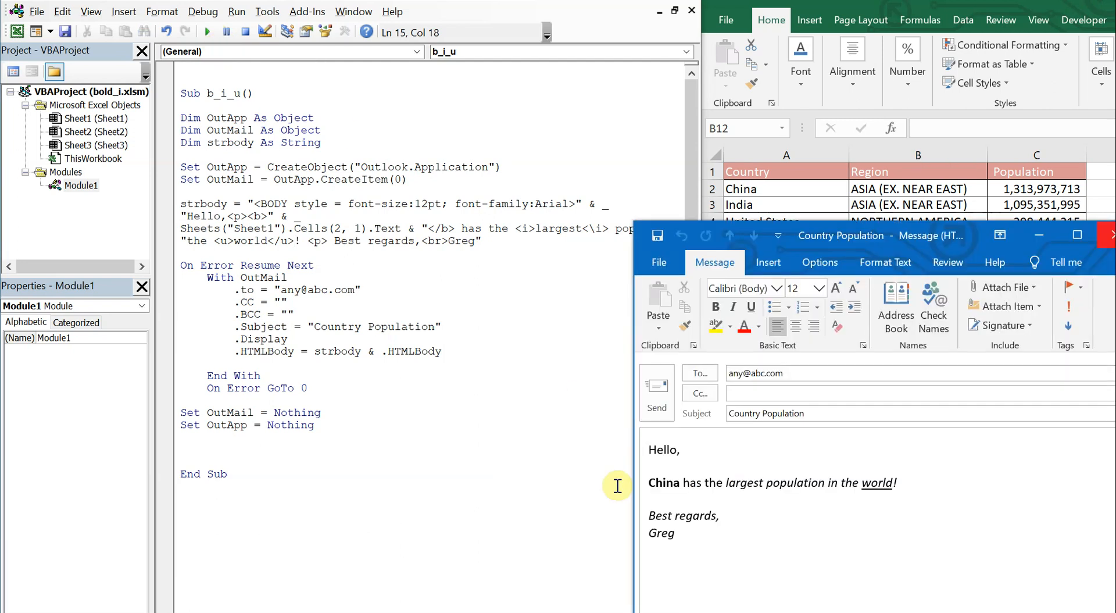
pyautogui.moveTo(666, 494)
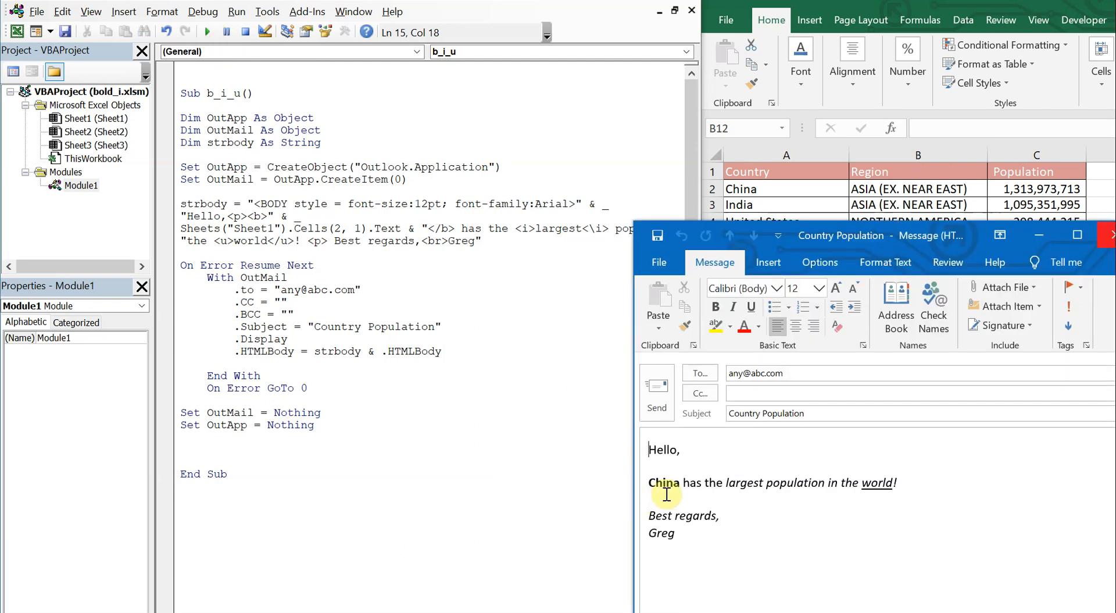